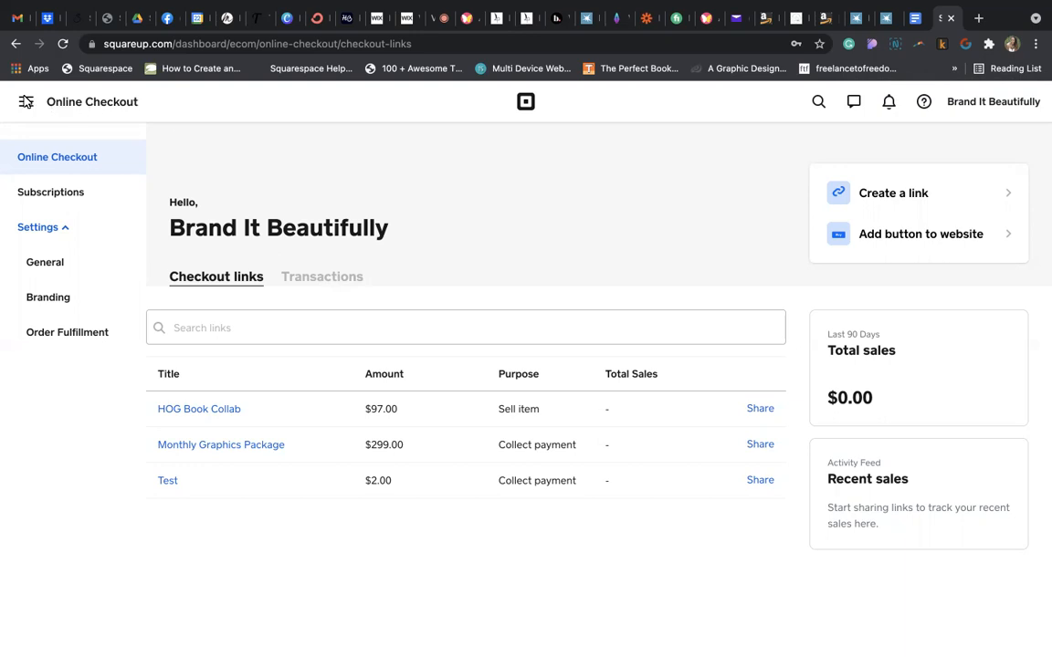
mouse_move(28, 102)
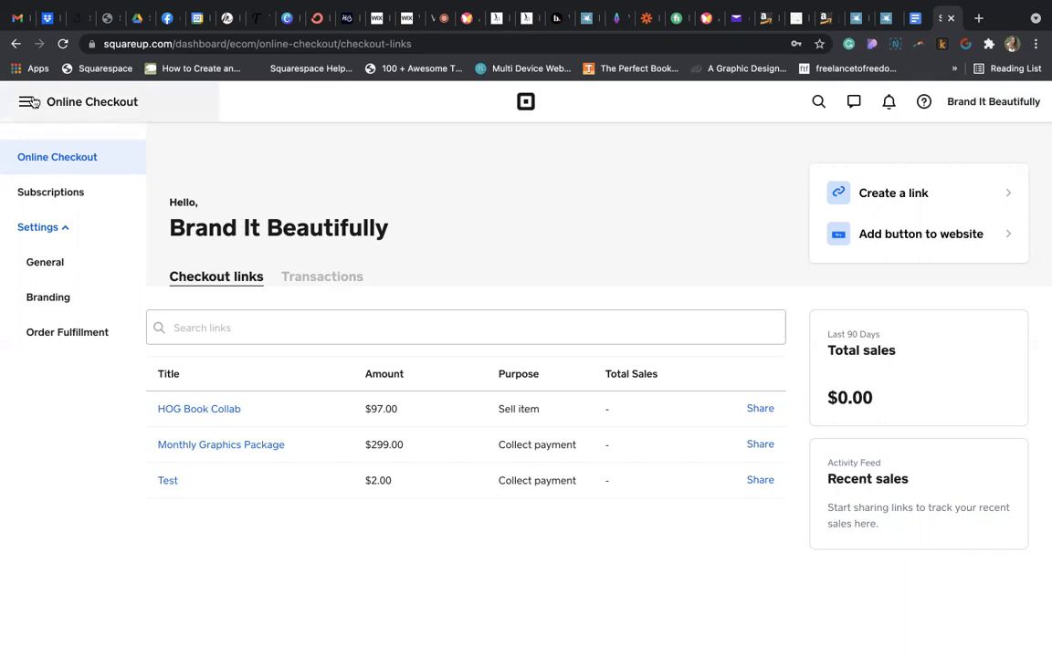
Step: Return to the Online Checkout overview and begin a new checkout link
left_click(30, 101)
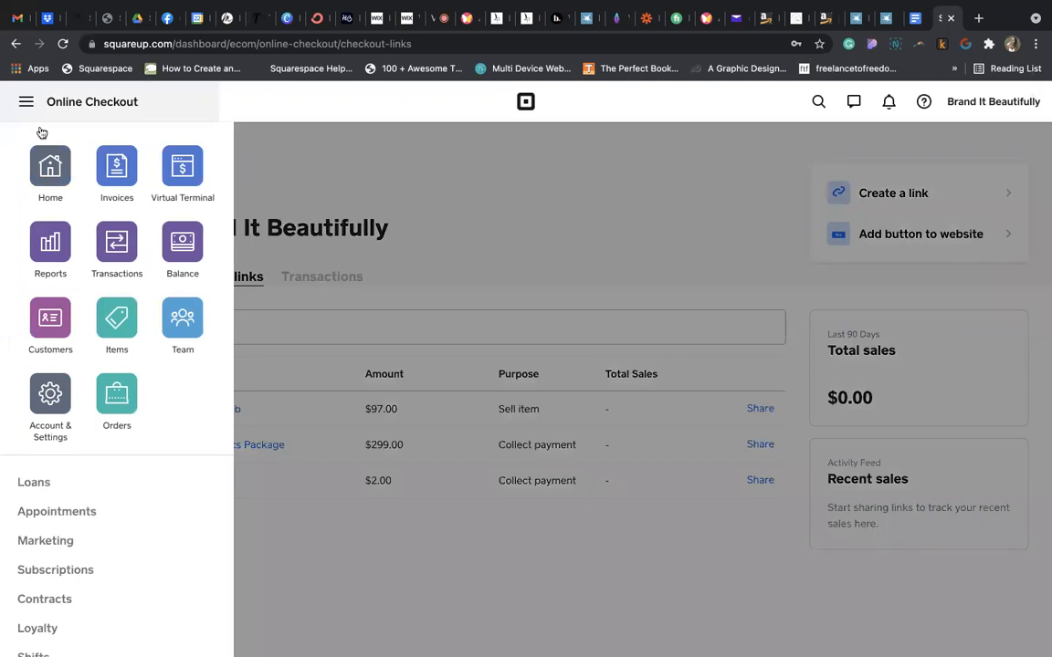
scroll("down", 3)
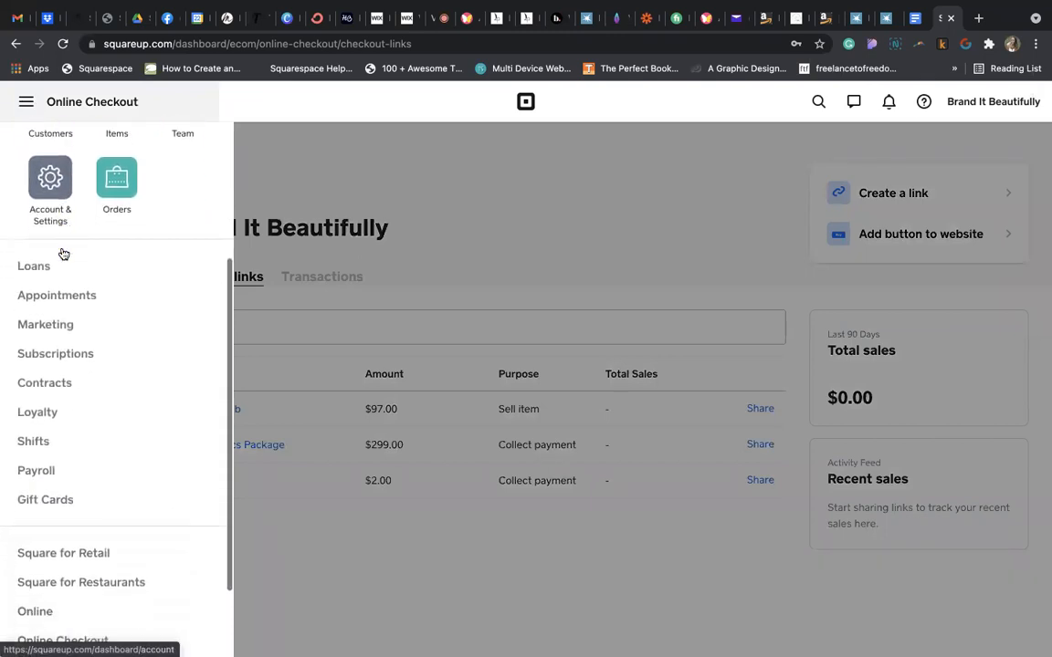
scroll("down", 3)
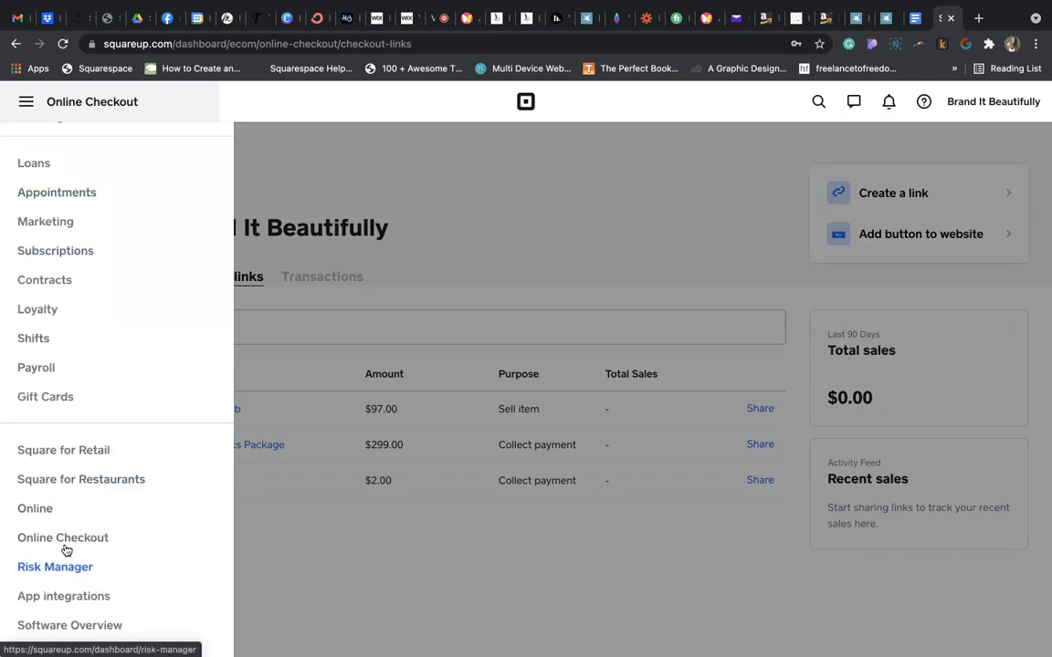
left_click(62, 537)
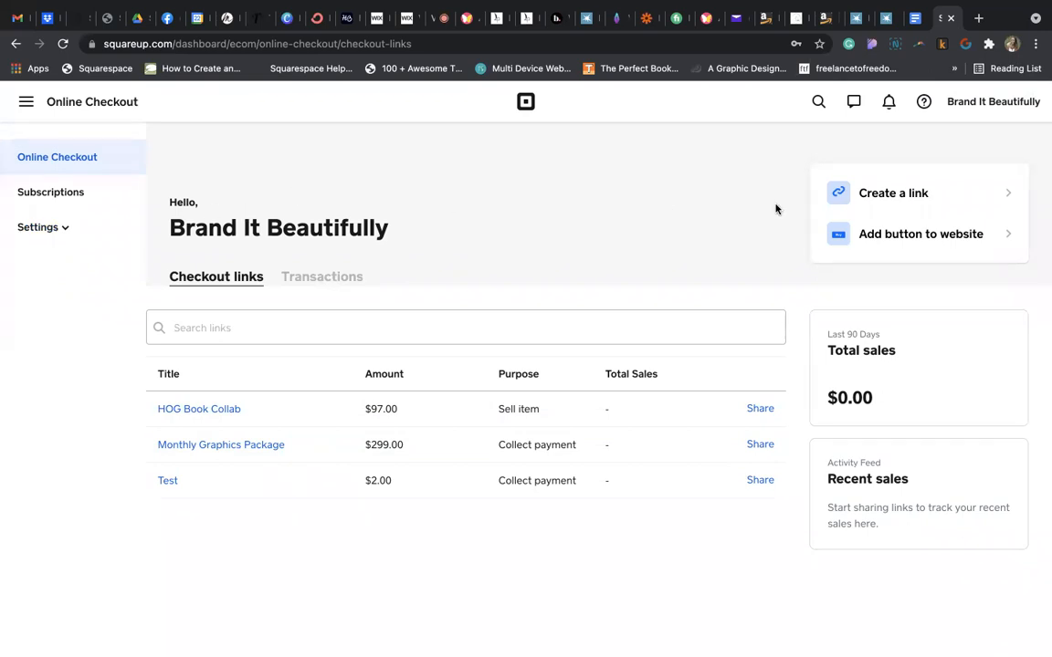
mouse_move(842, 292)
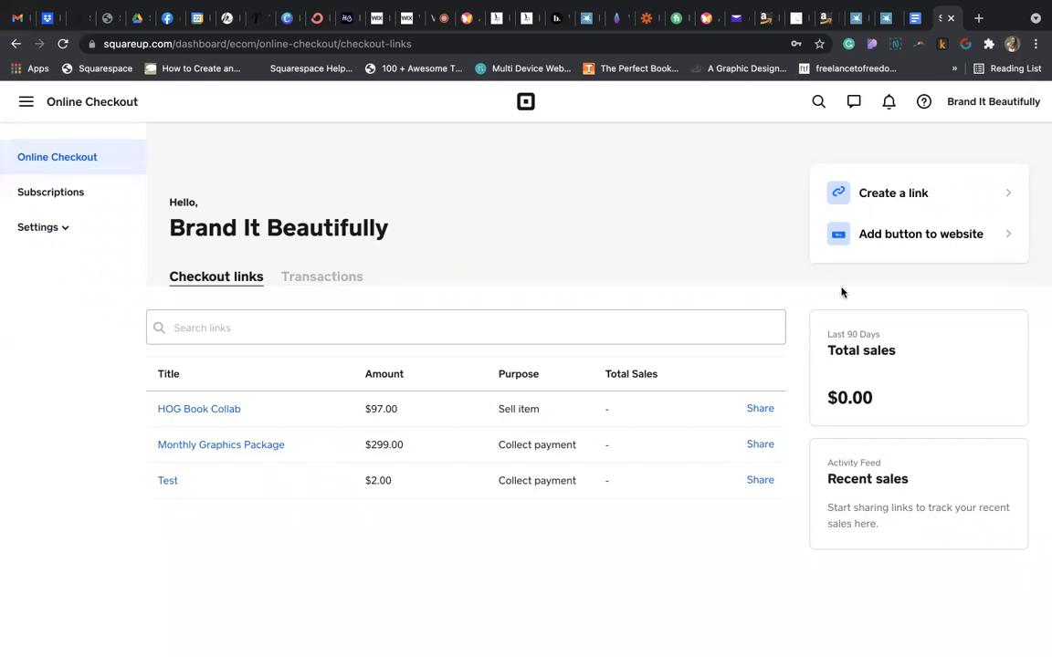
left_click(893, 192)
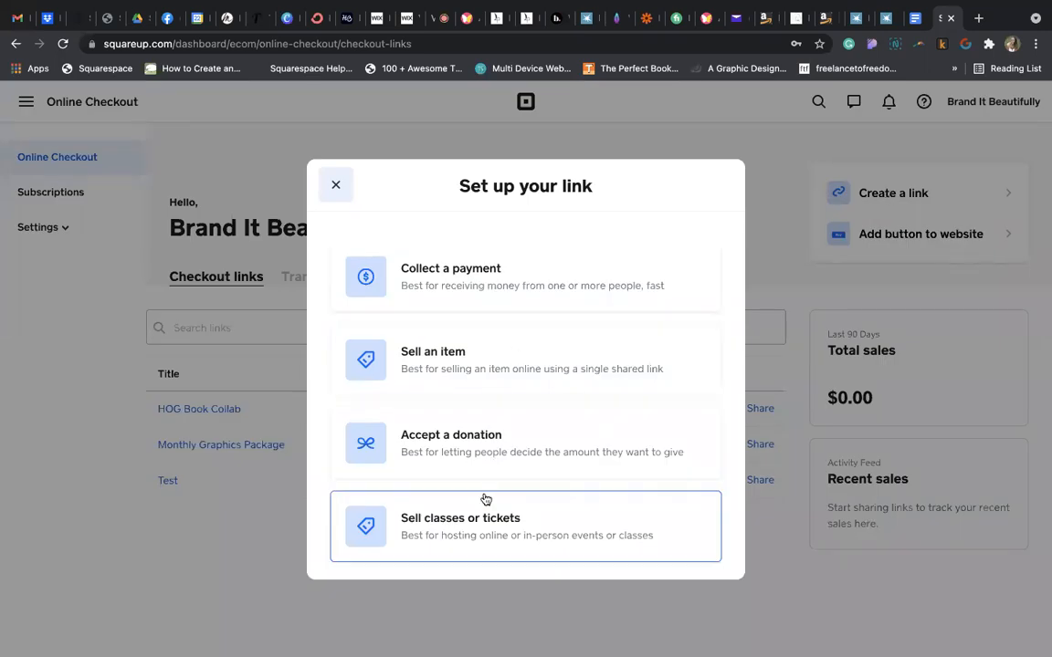
mouse_move(579, 359)
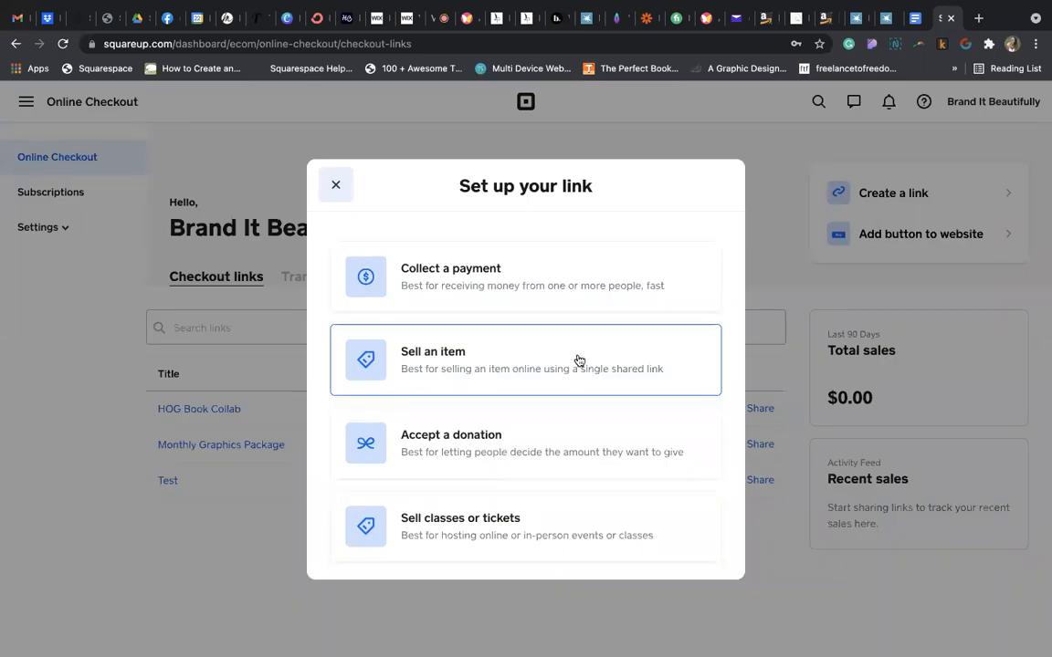
mouse_move(510, 357)
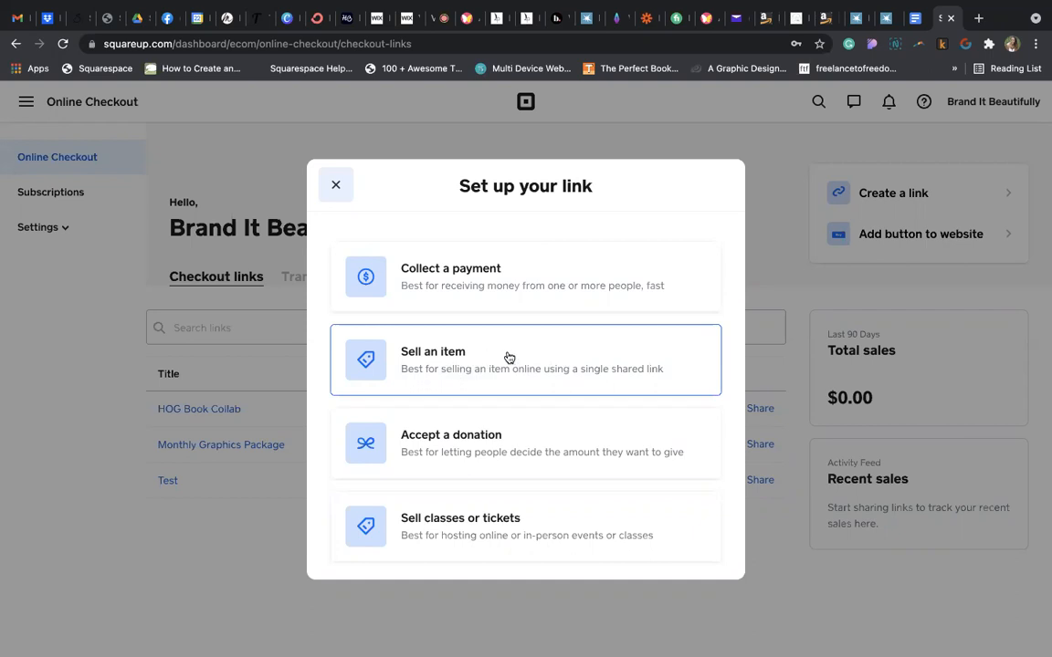
Step: Sell a new item 'Test Book' at $19.99, described 'UBW2 Book', and create the link
left_click(525, 360)
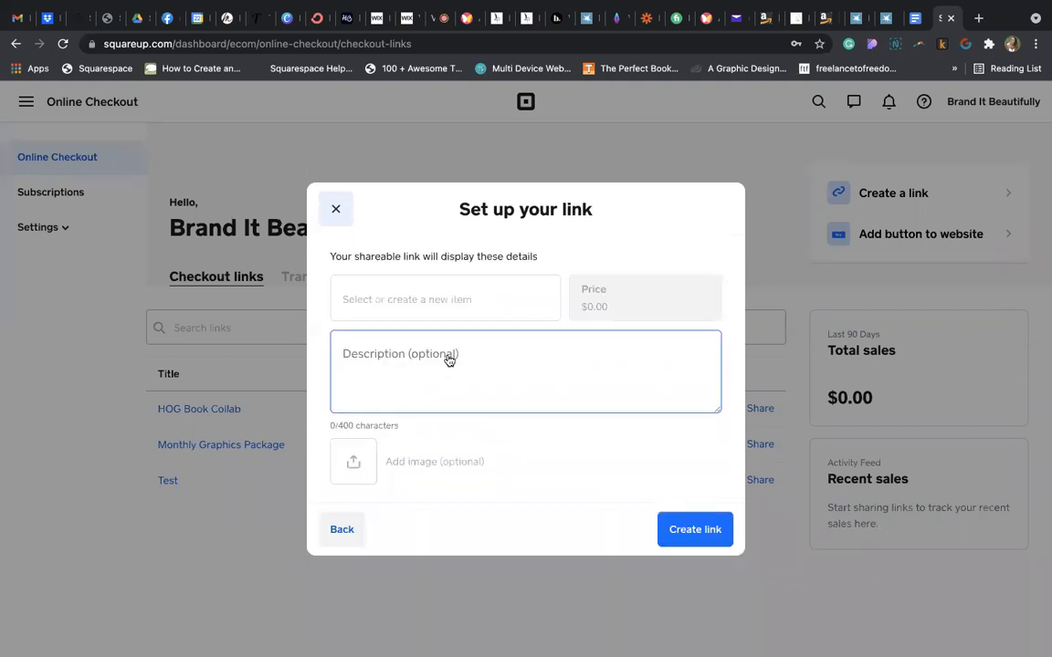
left_click(445, 299)
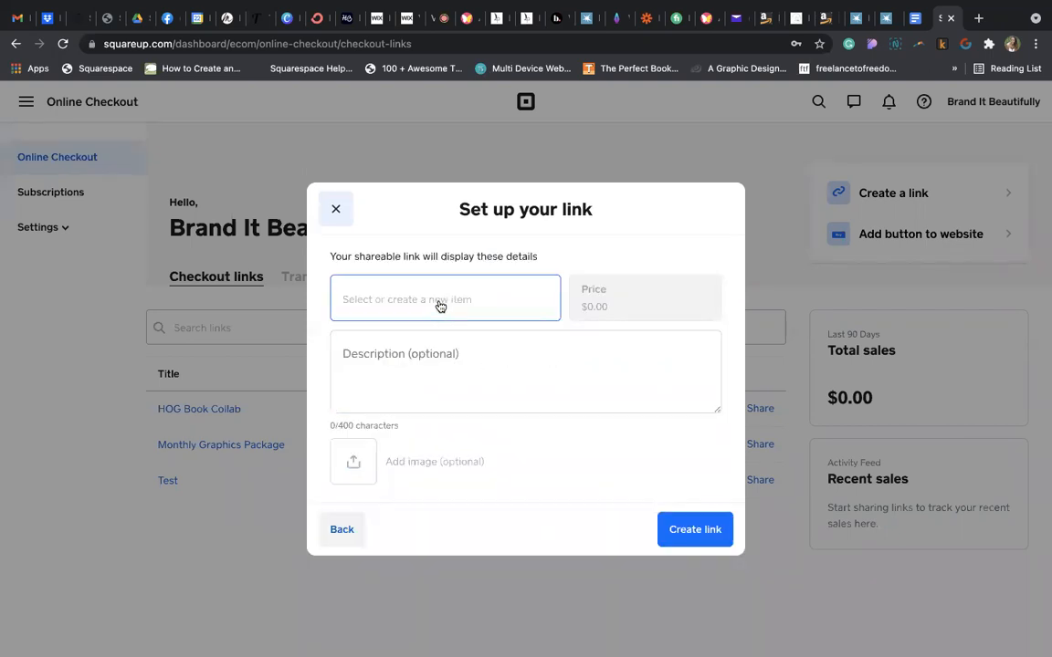
left_click(444, 298)
type("Test B")
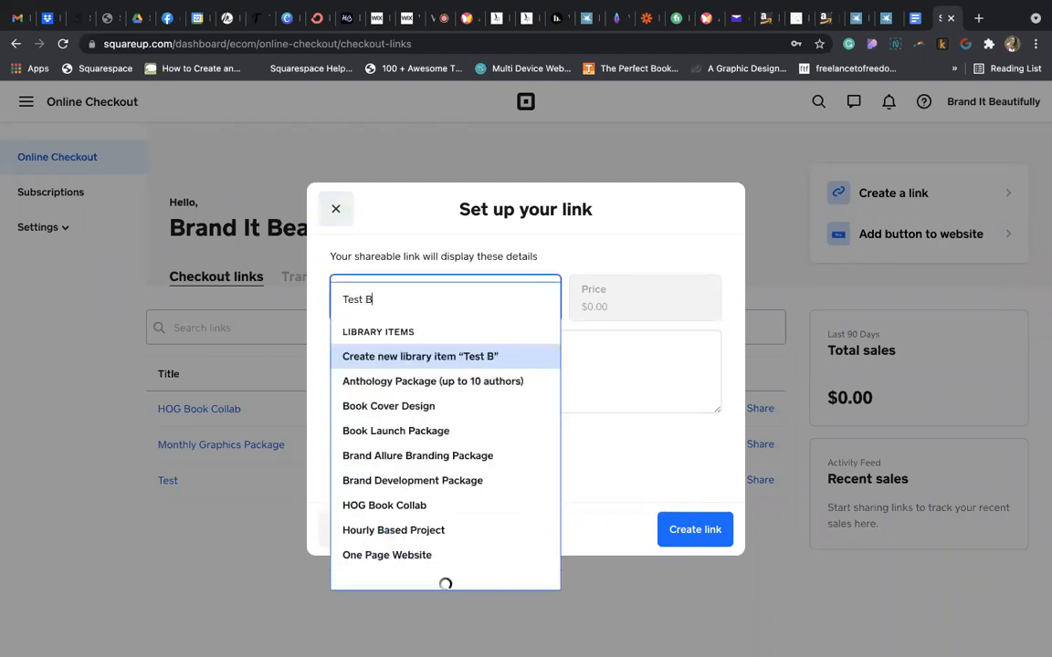
type("ook")
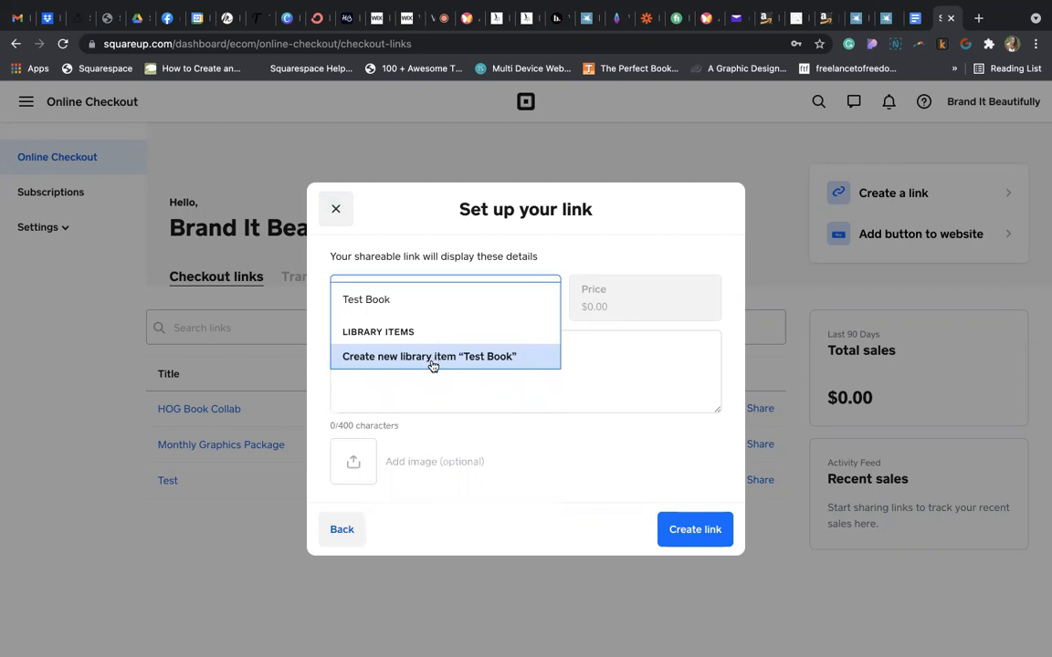
type("19.99")
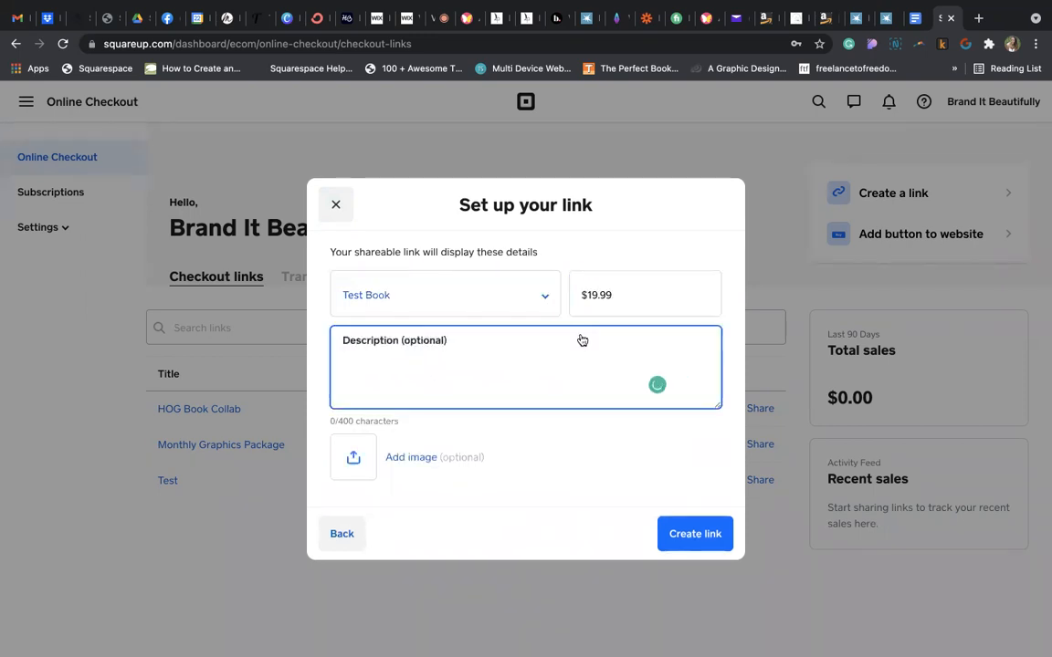
type("U")
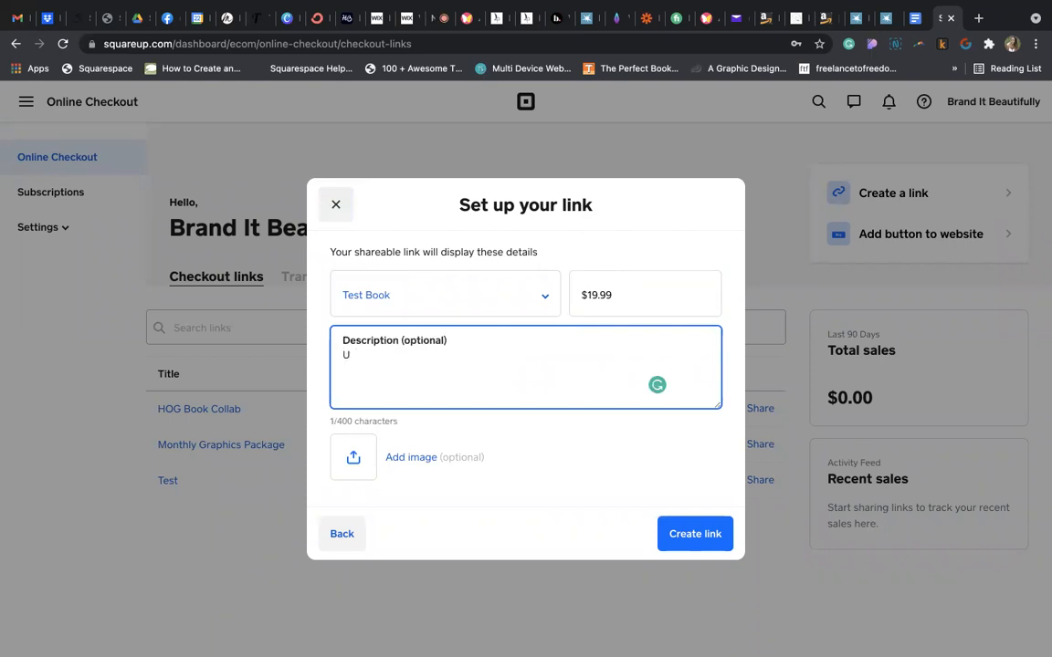
type("BW2")
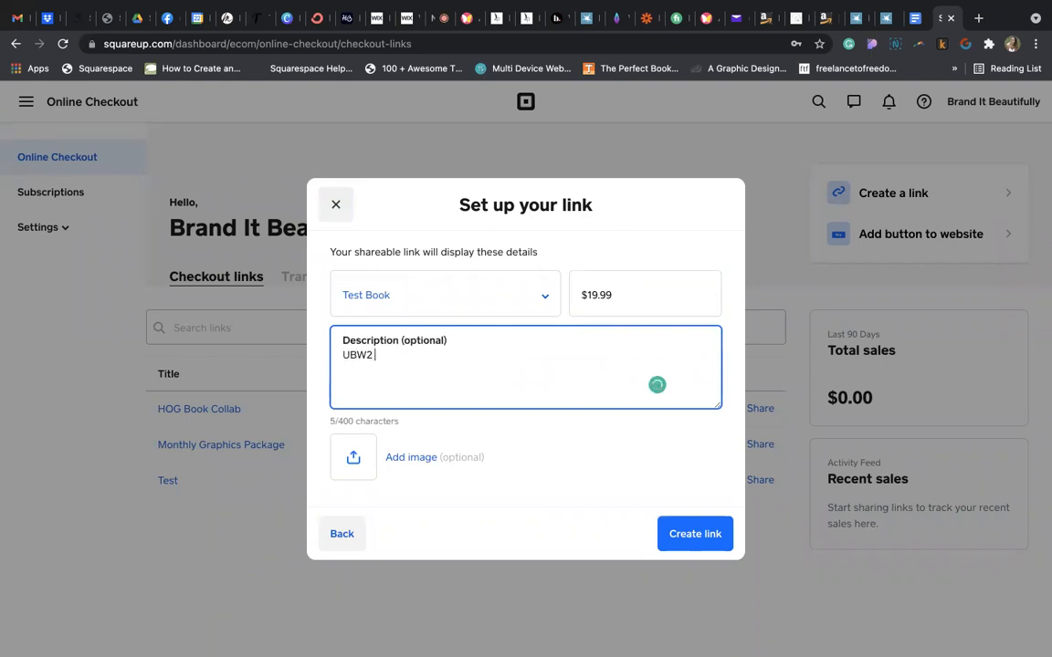
type("Book")
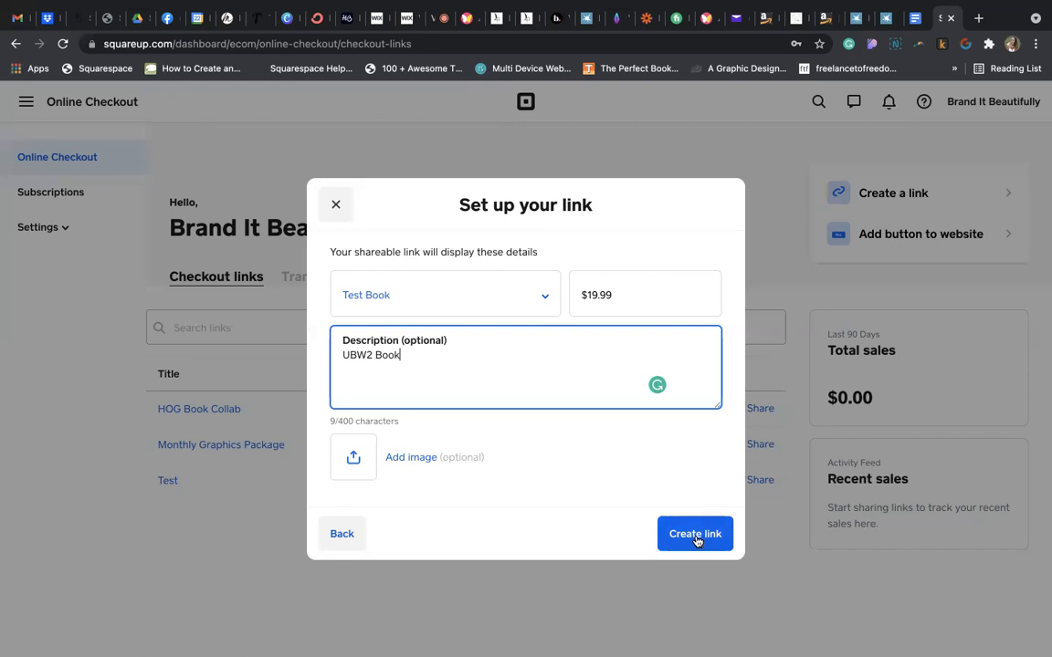
left_click(695, 534)
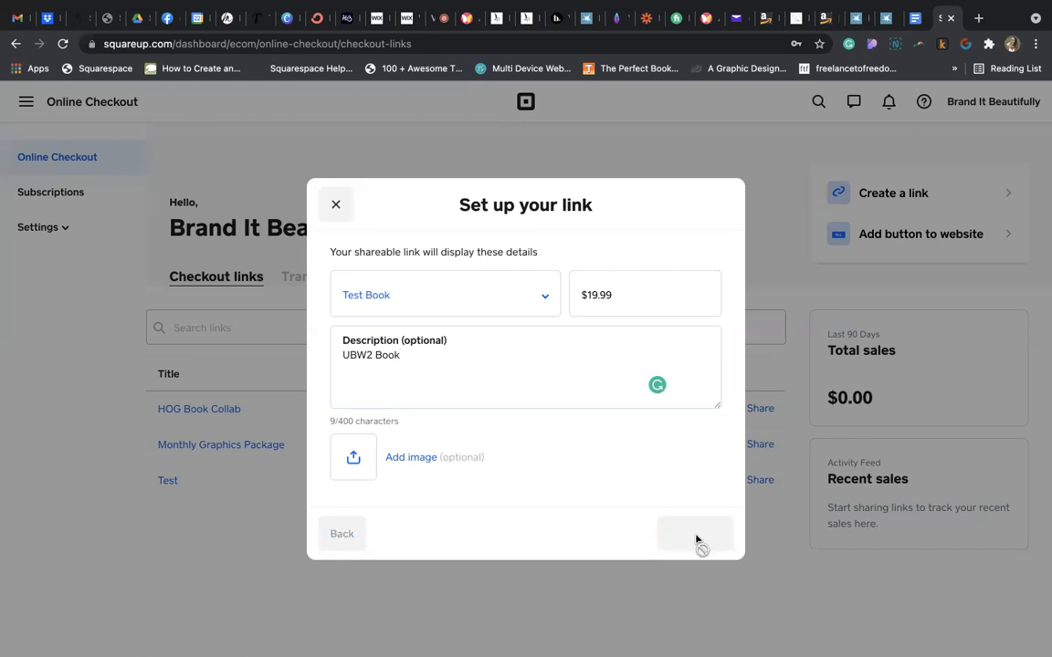
Step: Confirm the Test Book link and copy its square.link URL
left_click(695, 533)
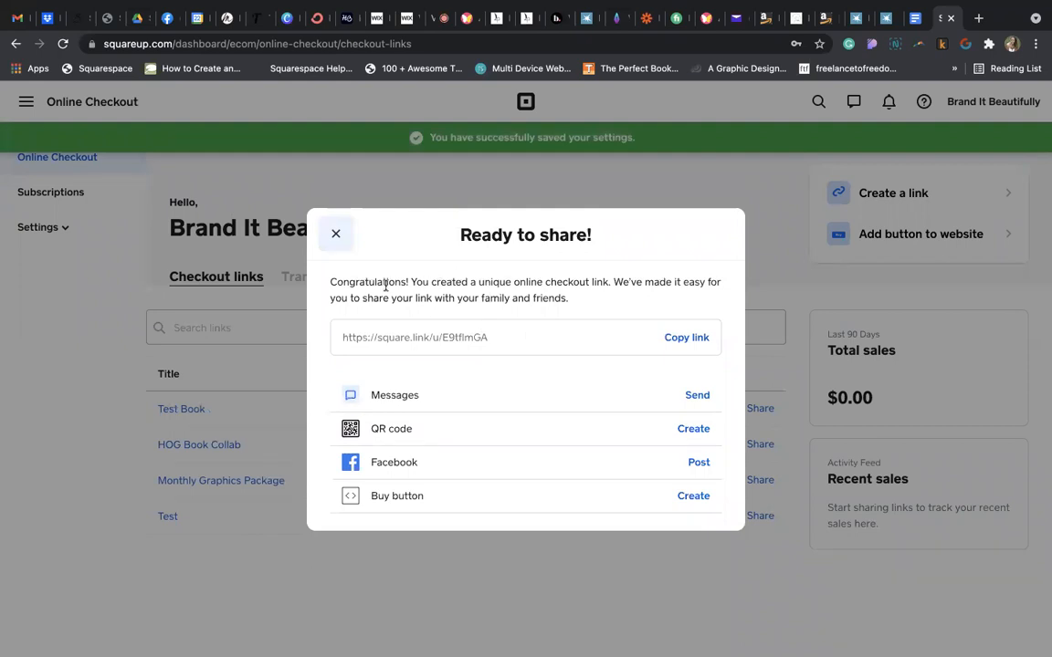
mouse_move(471, 433)
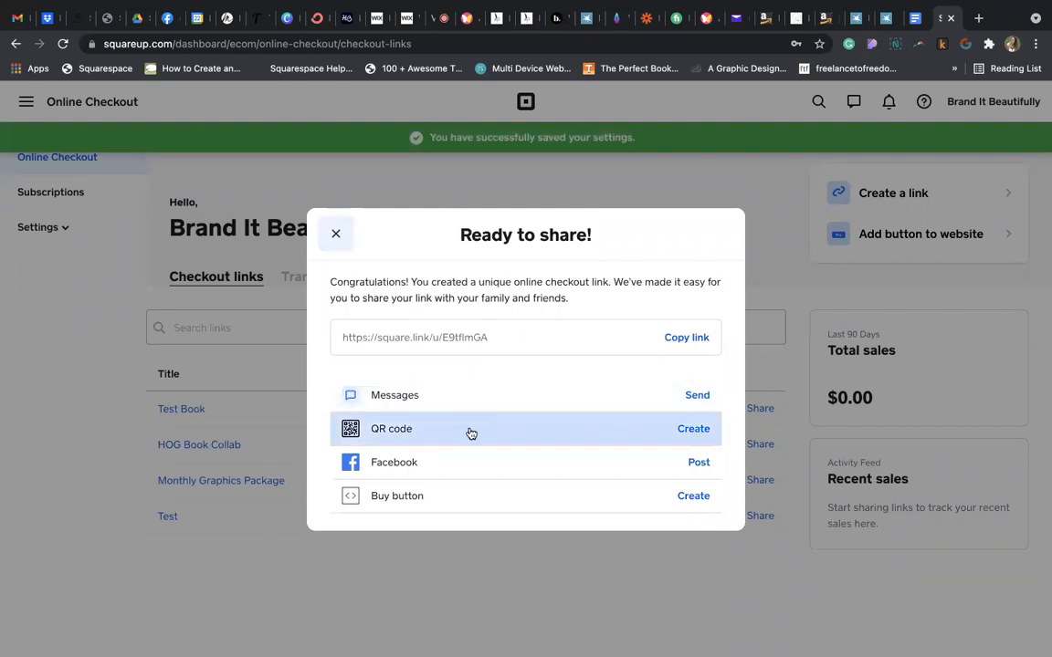
mouse_move(468, 322)
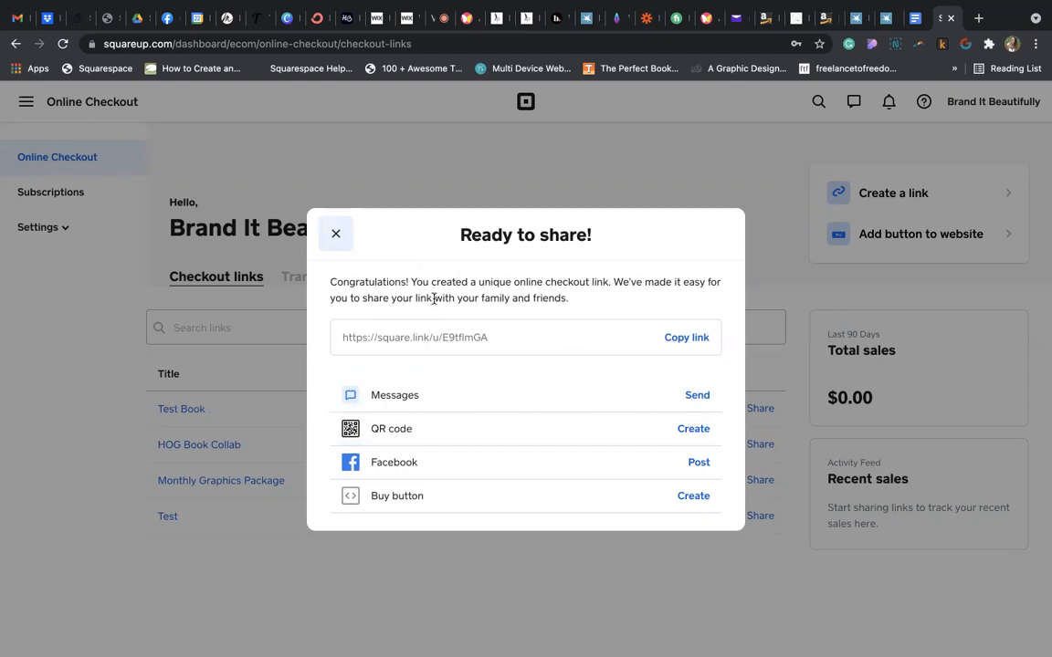
left_click(685, 337)
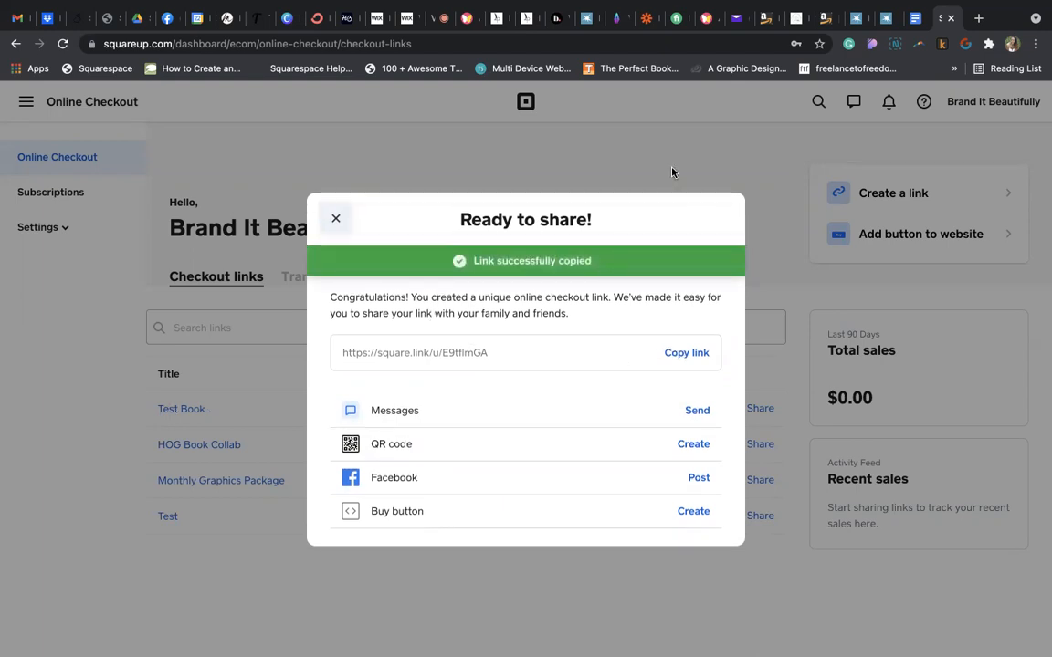
left_click(335, 218)
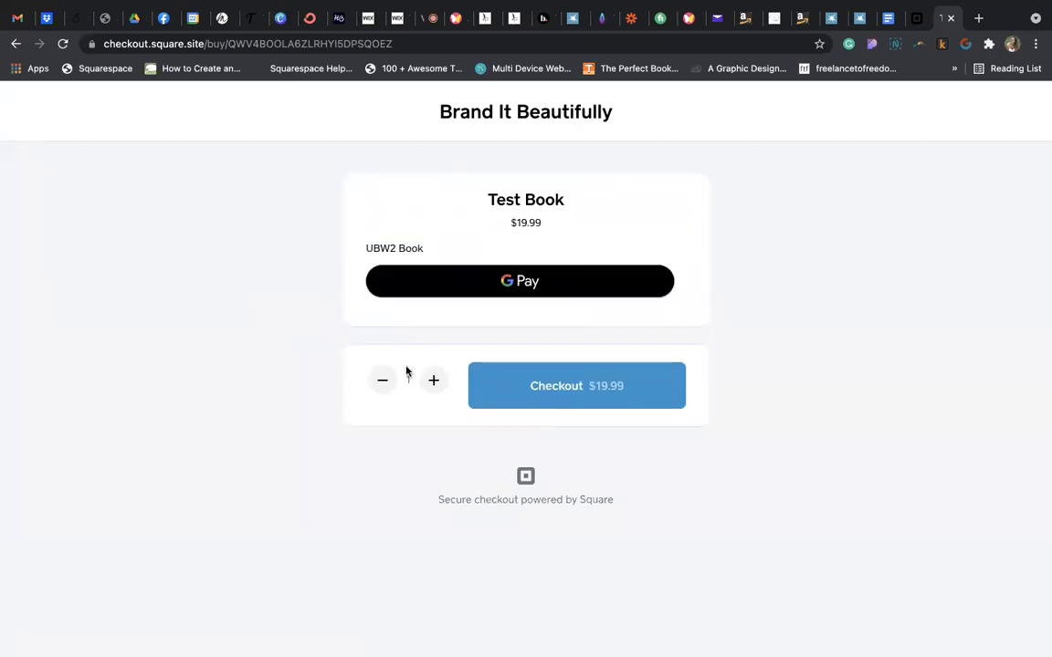
Step: Raise the Test Book quantity on the checkout page, then set it back to 1
left_click(434, 380)
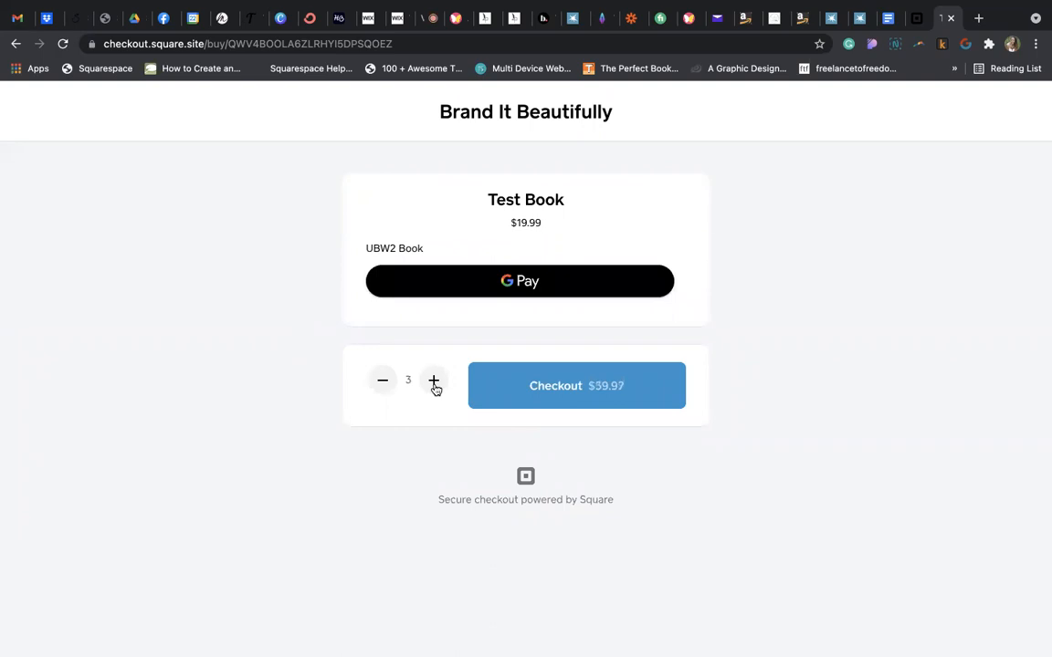
left_click(381, 380)
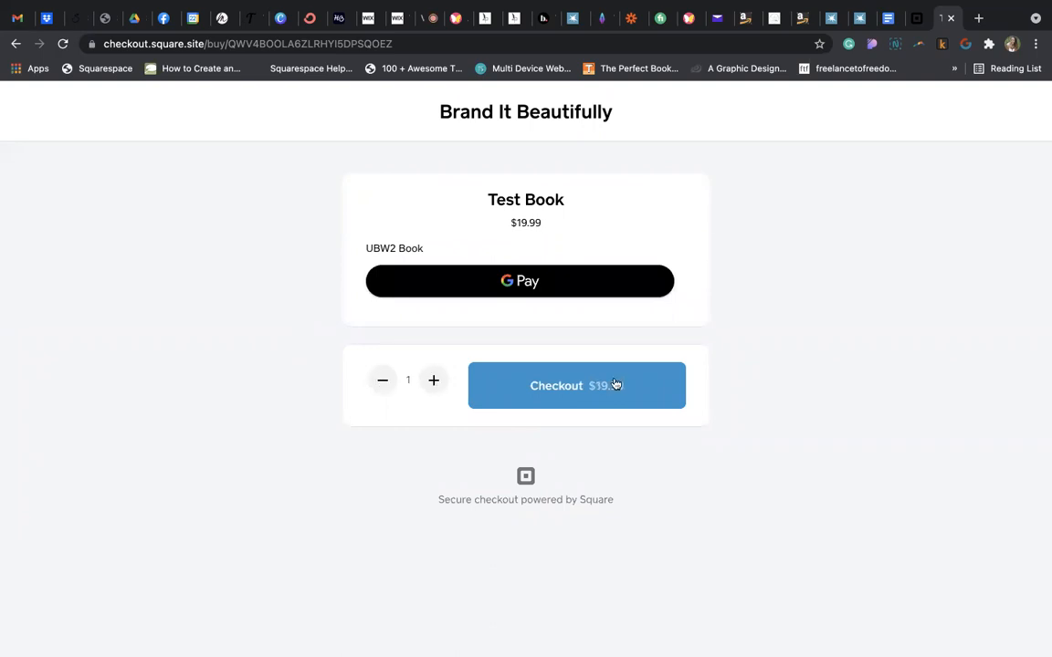
mouse_move(838, 333)
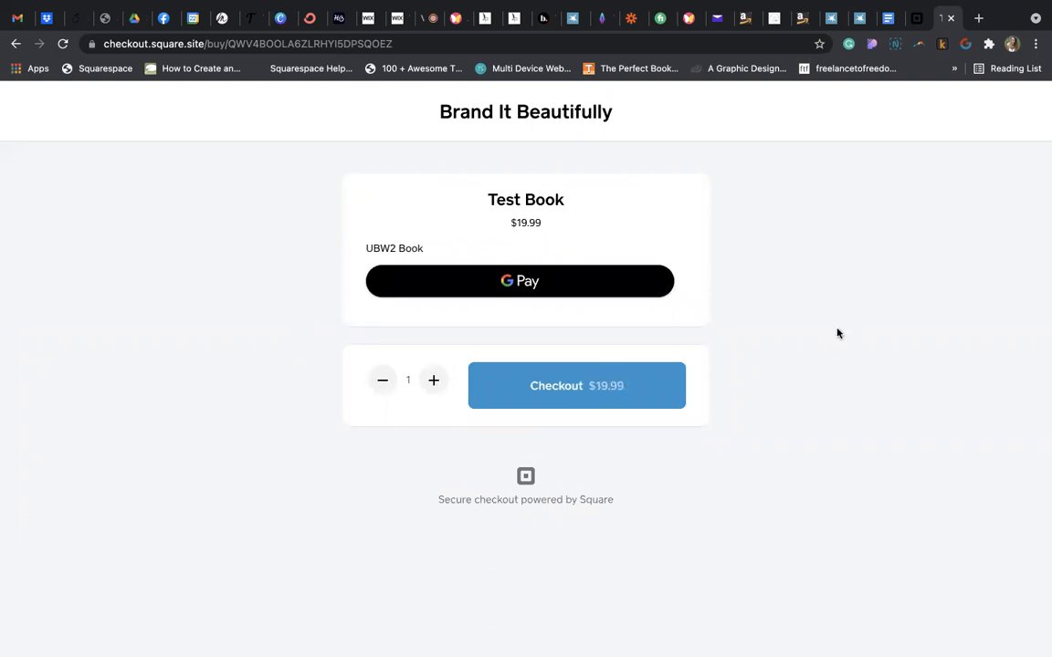
mouse_move(766, 235)
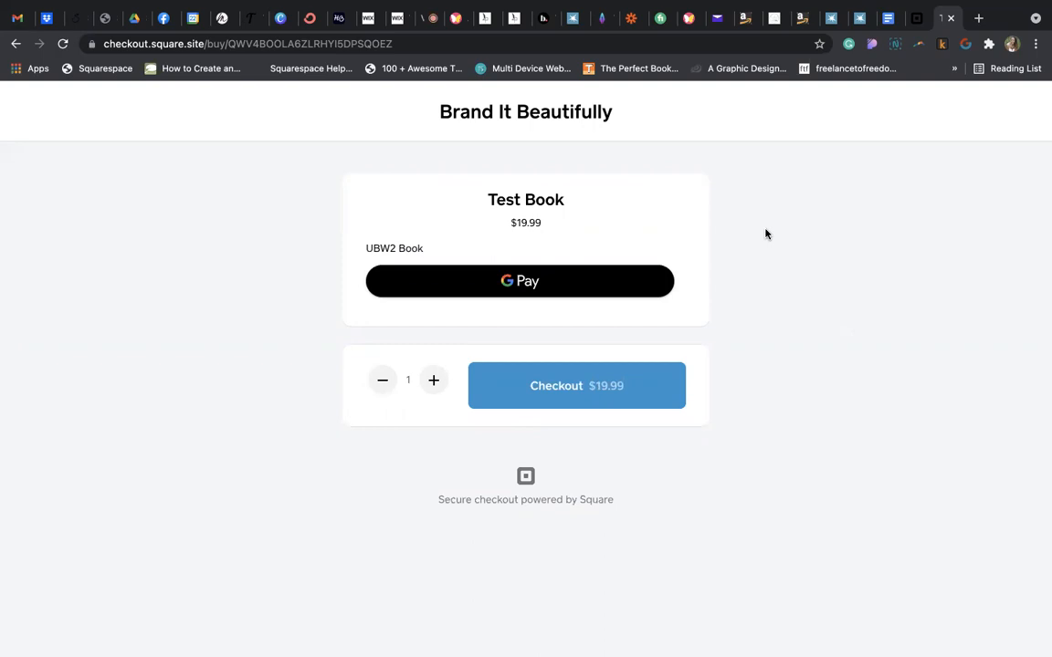
mouse_move(616, 50)
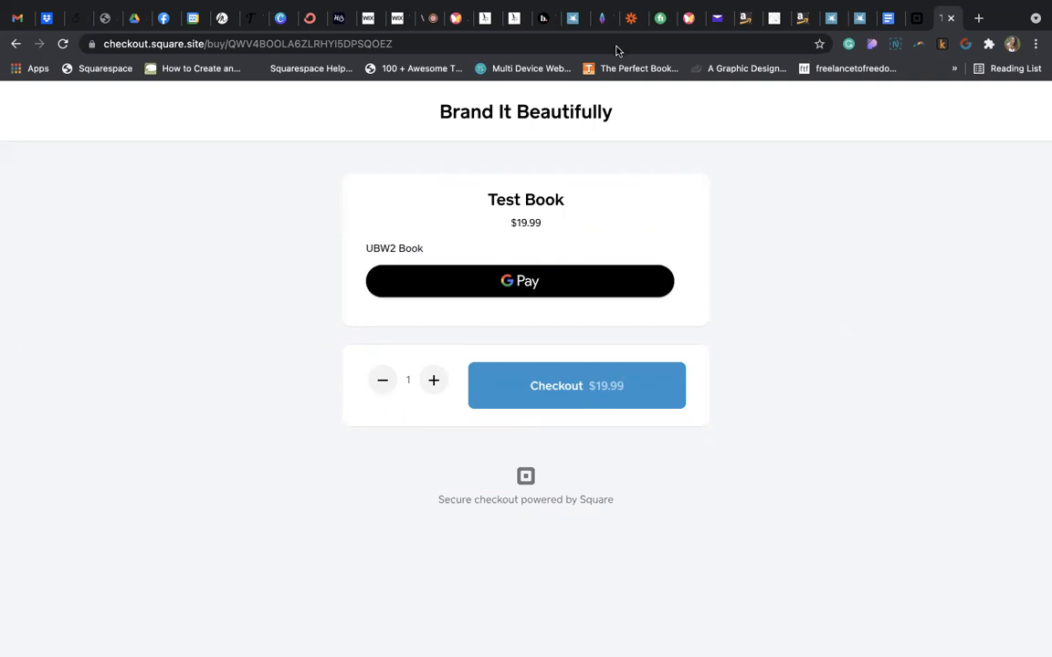